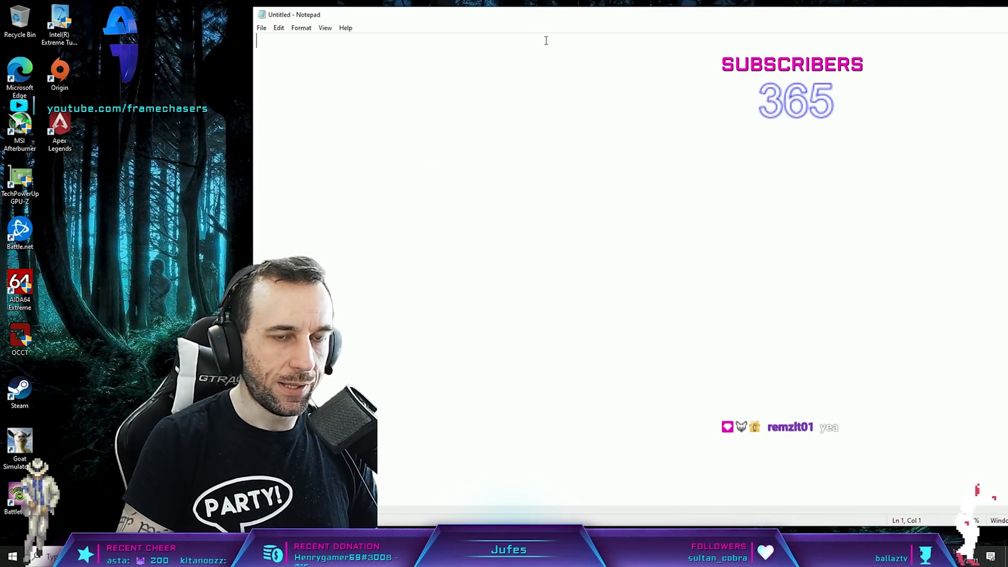
Write 'Nvidia cards, split the workload in the driver amongst the cores /'.
type("Nvidia cards,")
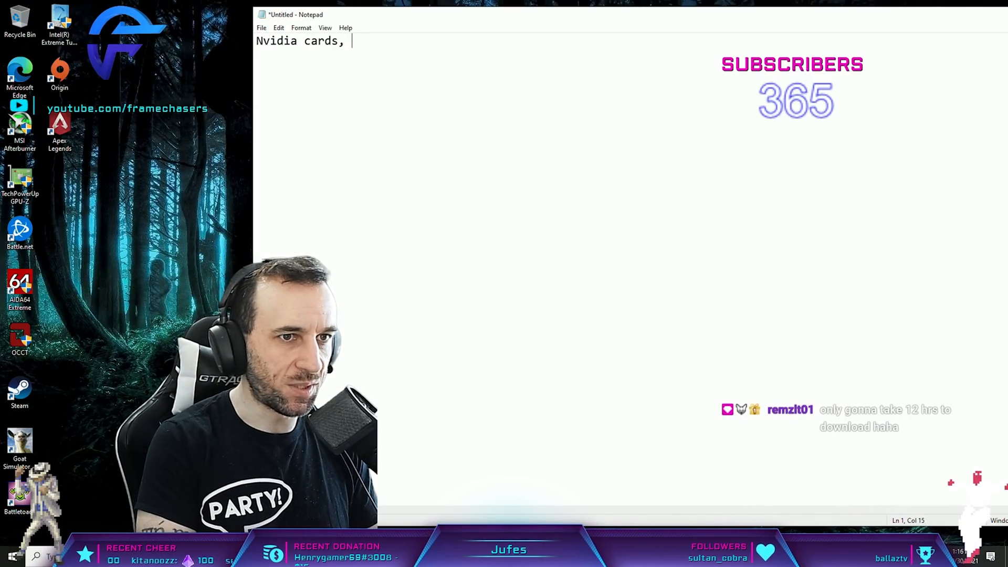
type("split the workload in the driver a")
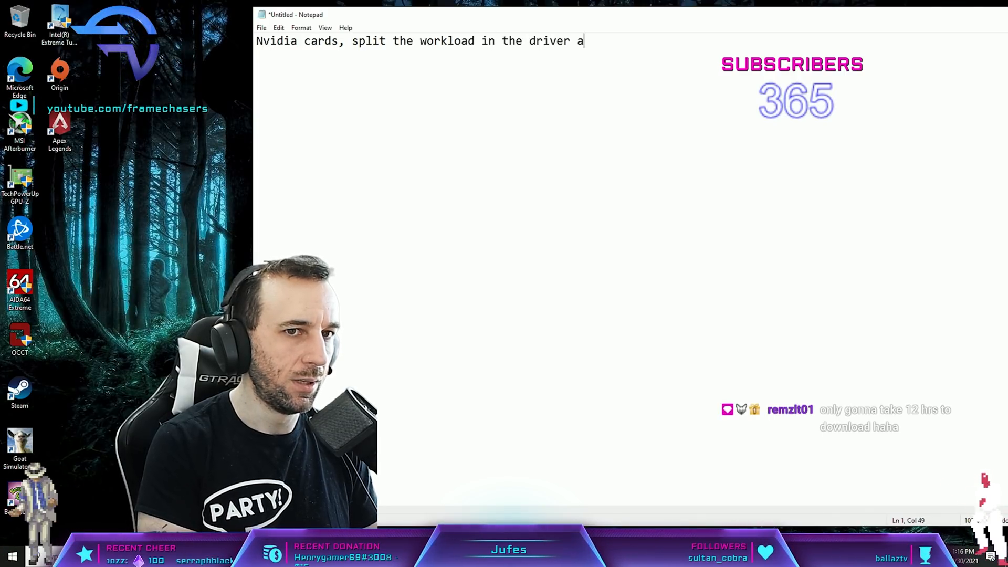
type("mongst the cos")
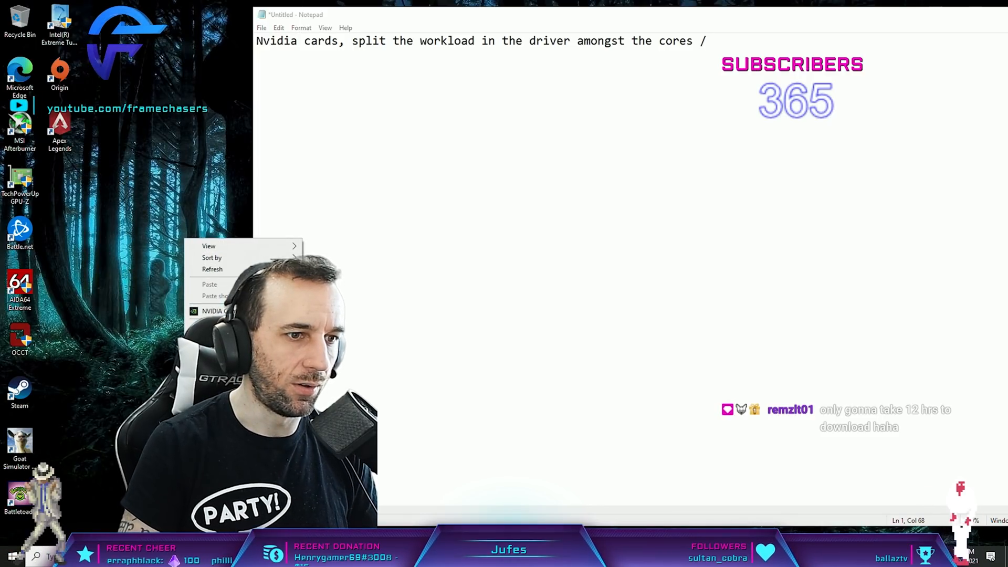
Check Threaded optimization under Manage 3D settings in NVIDIA Control Panel (shows Auto).
left_click(215, 311)
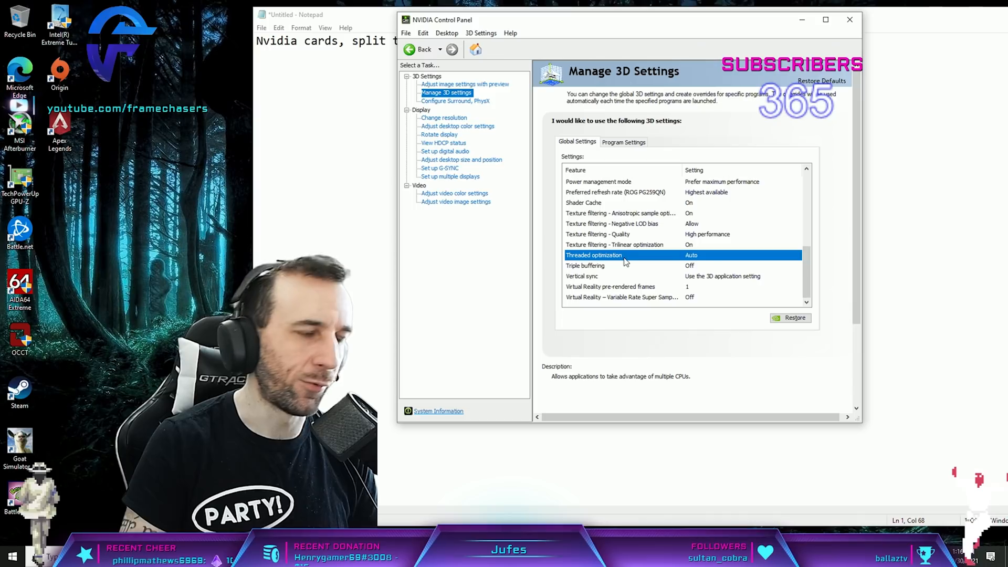
left_click(739, 255)
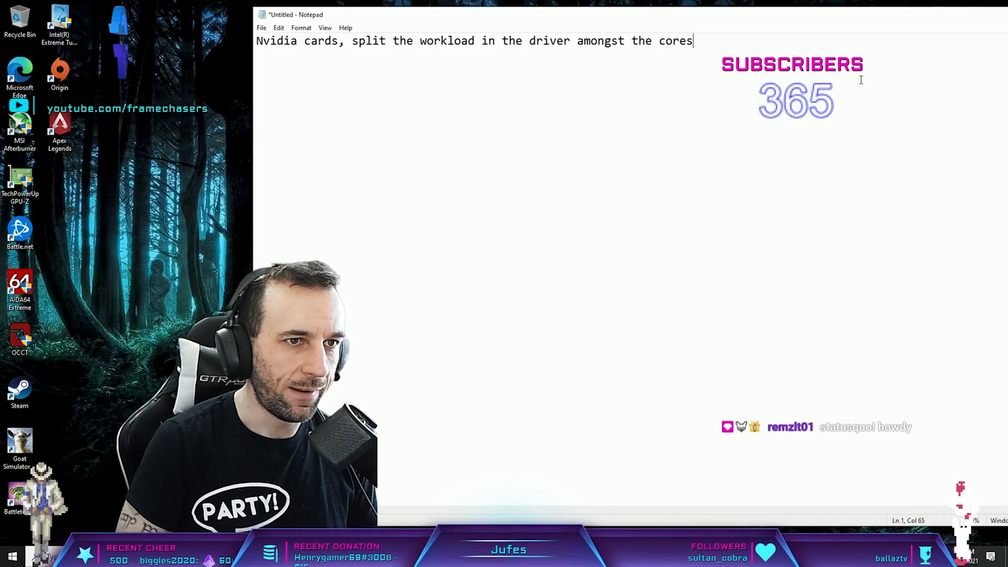
Write 'AMD cards, Schedule the workload internal to the graphics card' on a new line.
type("AMD cards")
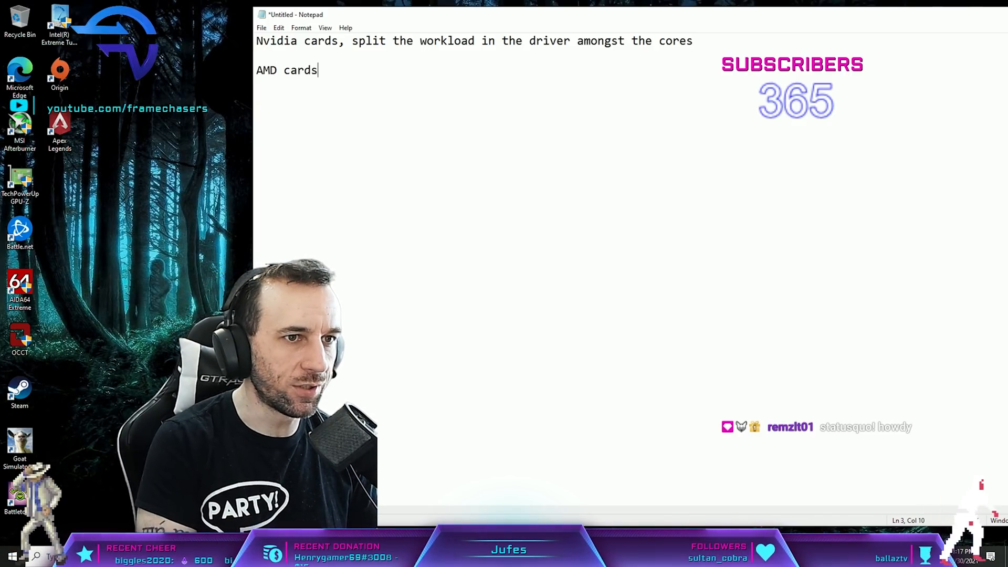
type(", Schedule the workload internal")
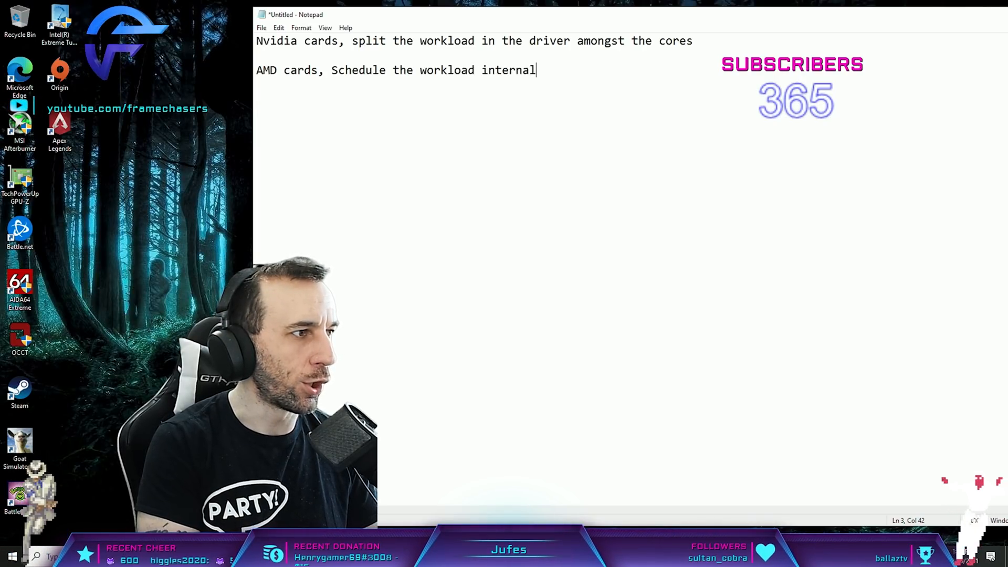
type("to the graphics ca")
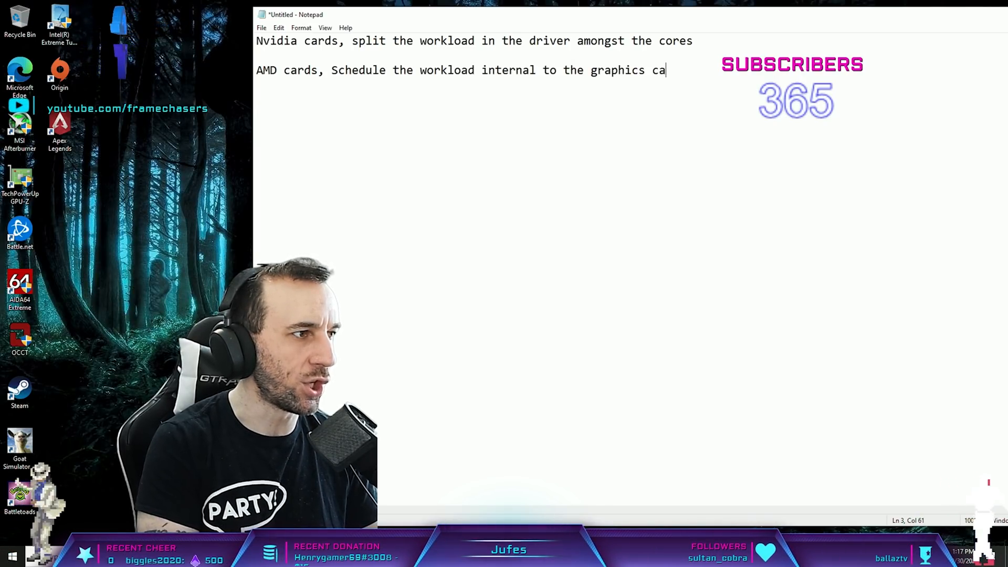
type("rd")
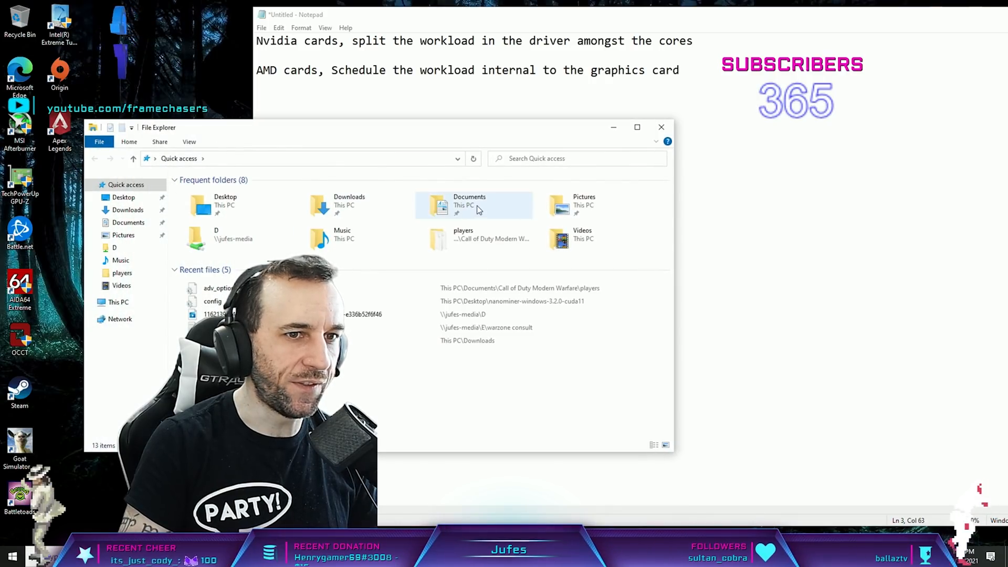
Open adv_options from the Call of Duty Modern Warfare players folder.
double_click(469, 205)
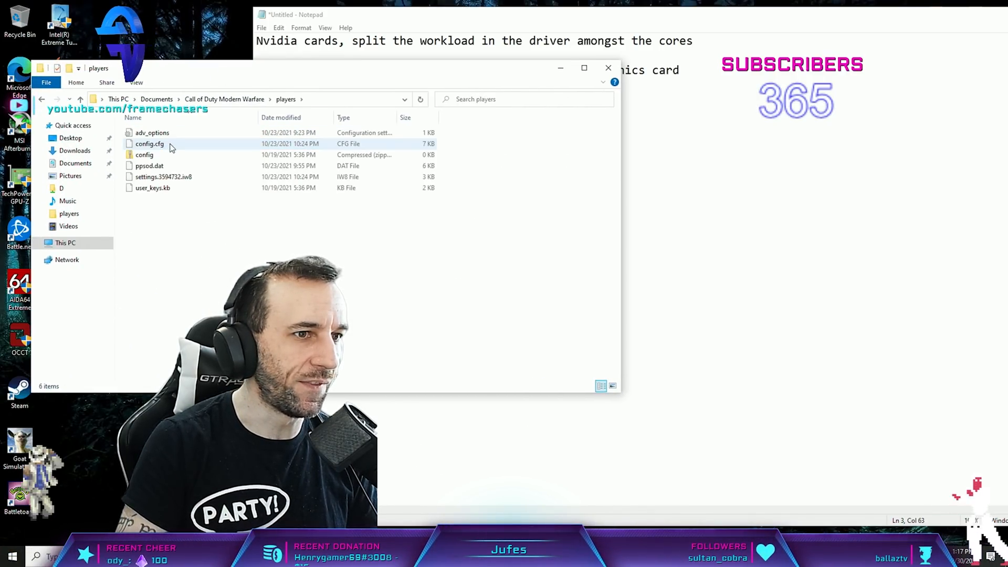
double_click(151, 132)
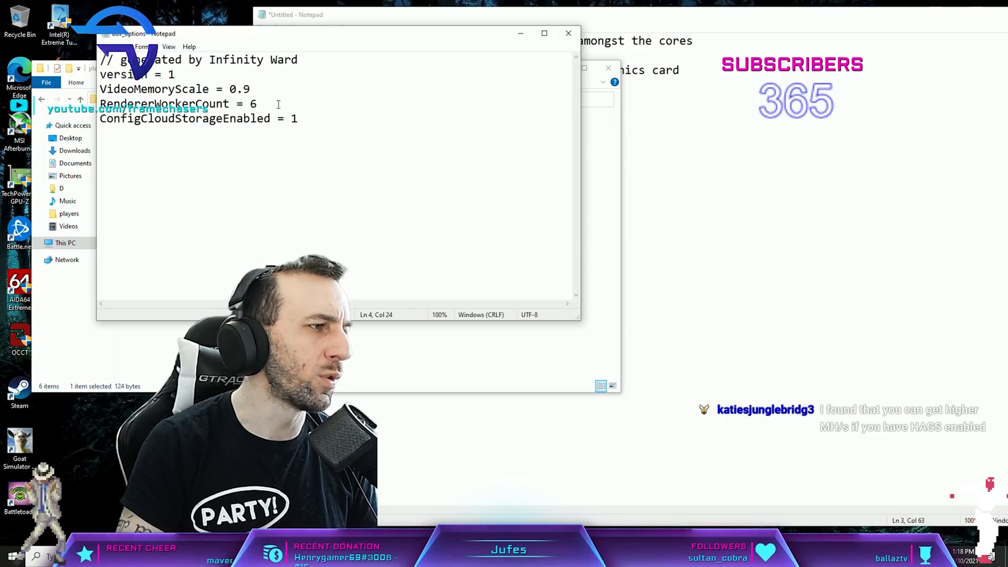
Edit the RendererWorkerCount value in adv_options, then close the config file.
type("1")
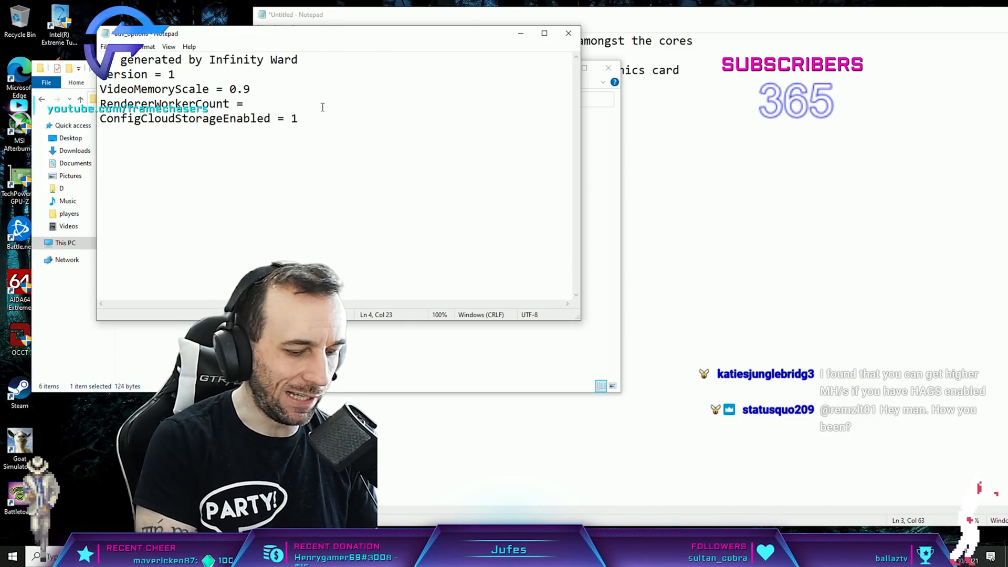
type("6789")
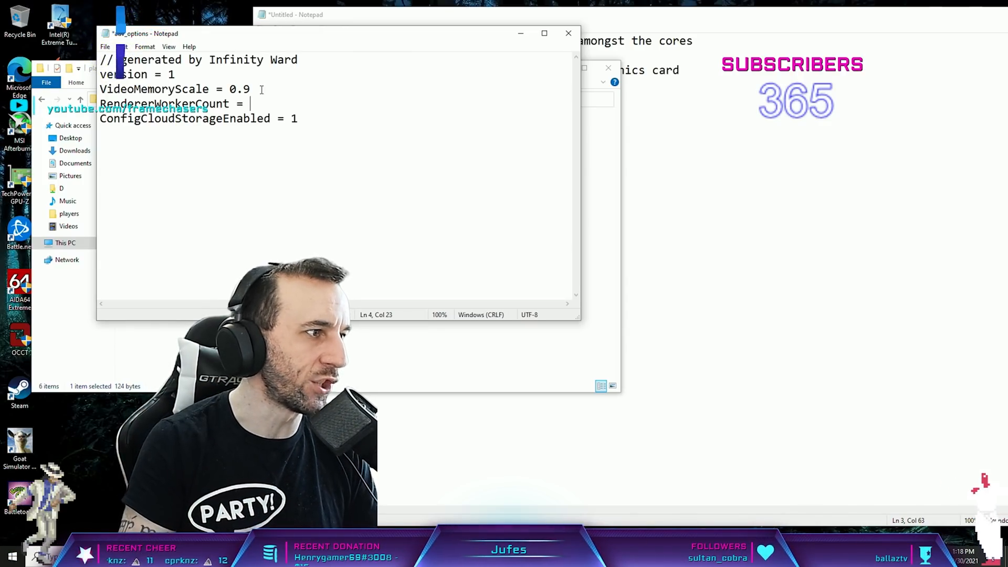
left_click(567, 32)
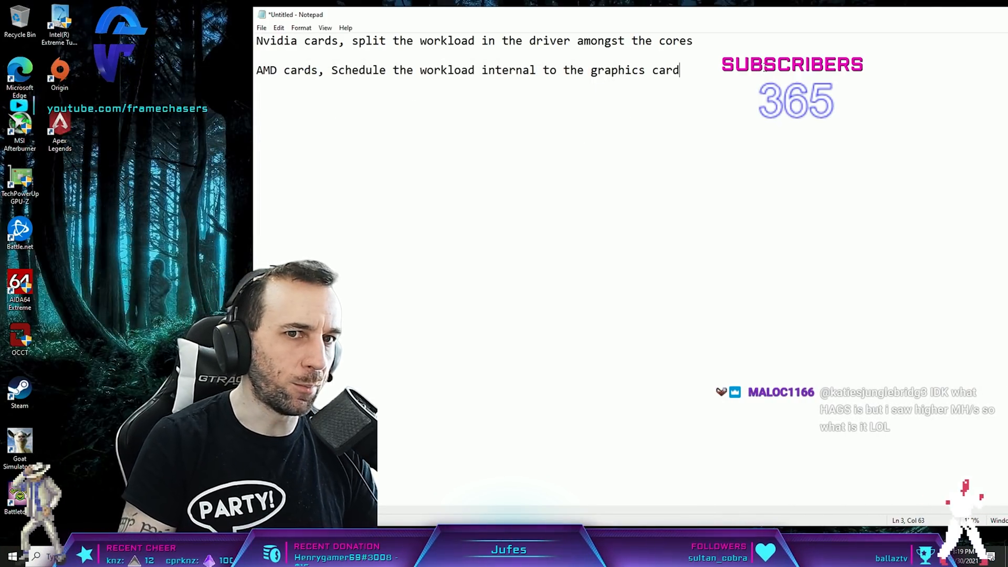
key("enter")
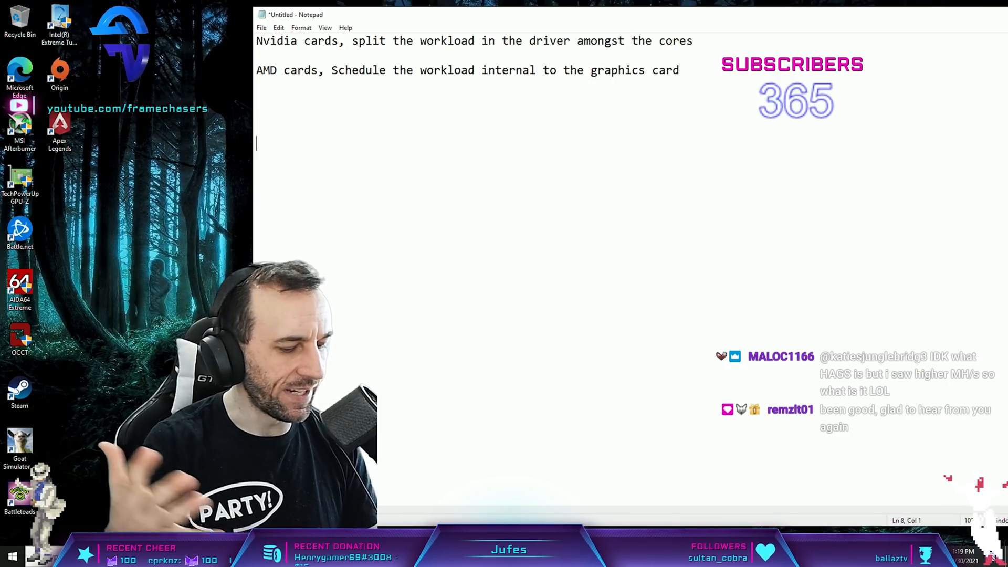
type("4 t")
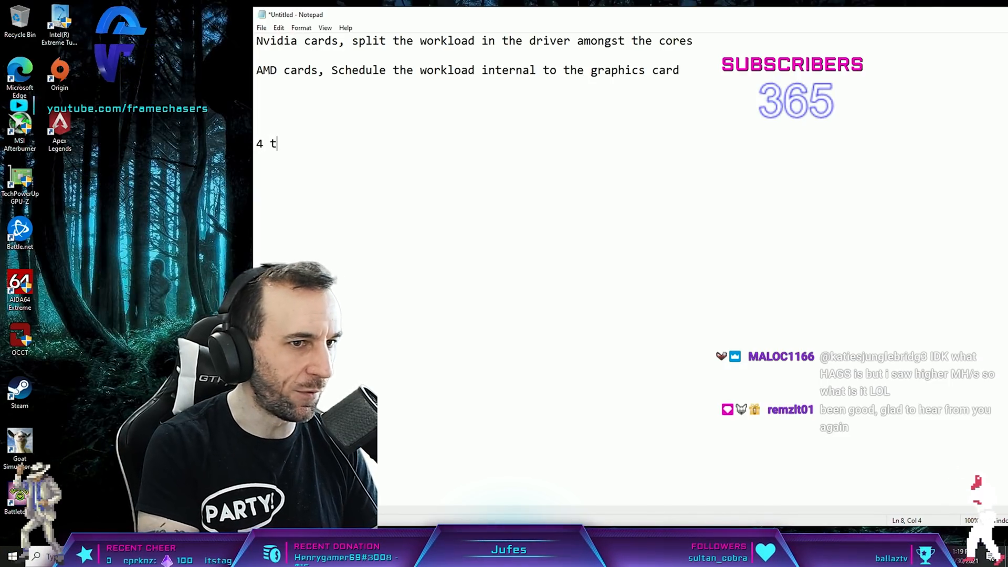
type("hreads")
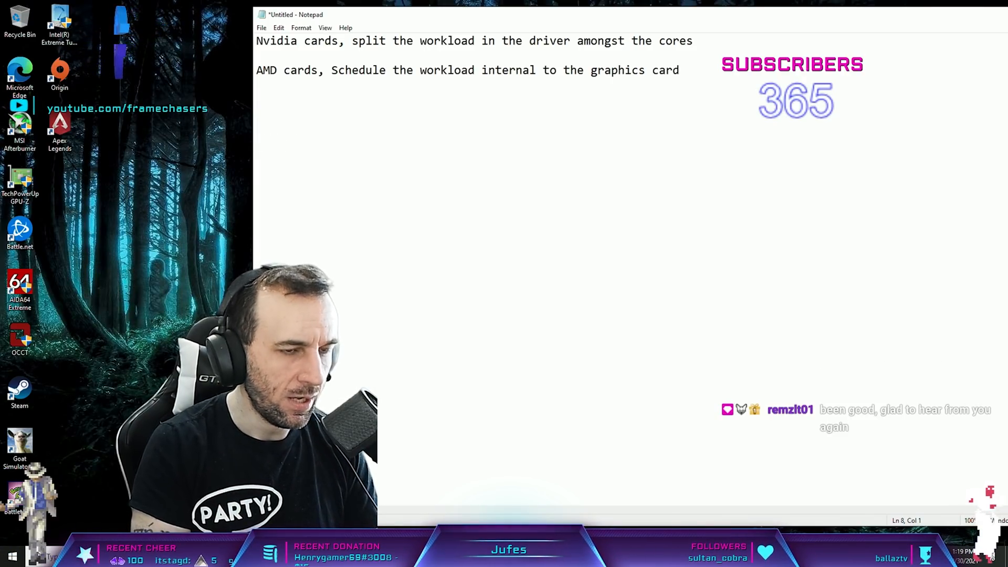
type("6")
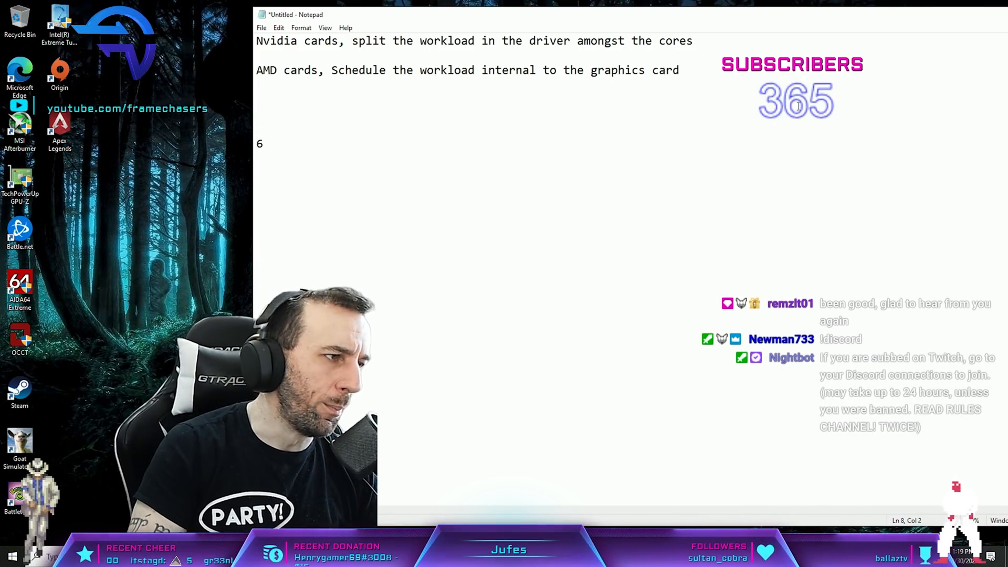
double_click(259, 143)
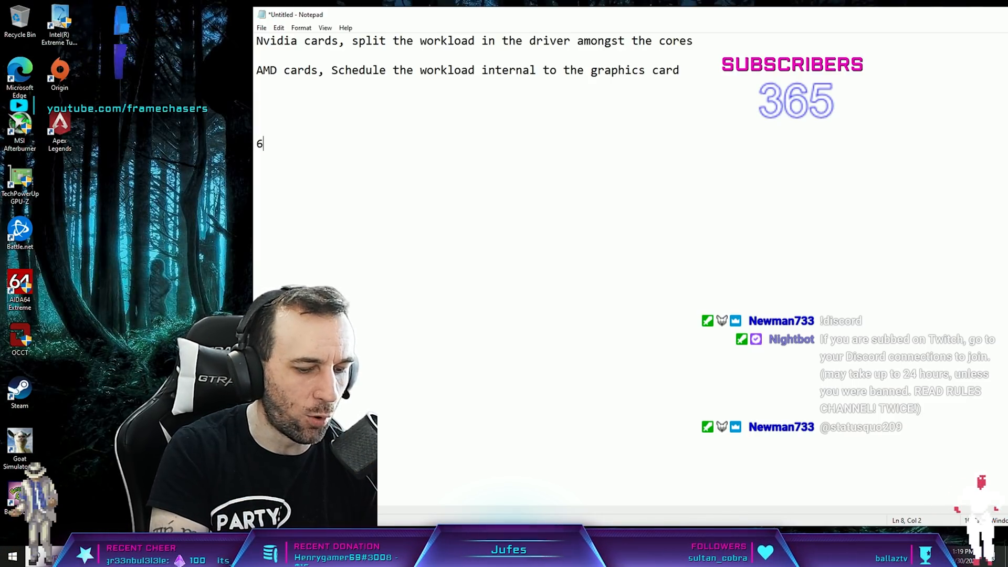
type("-8")
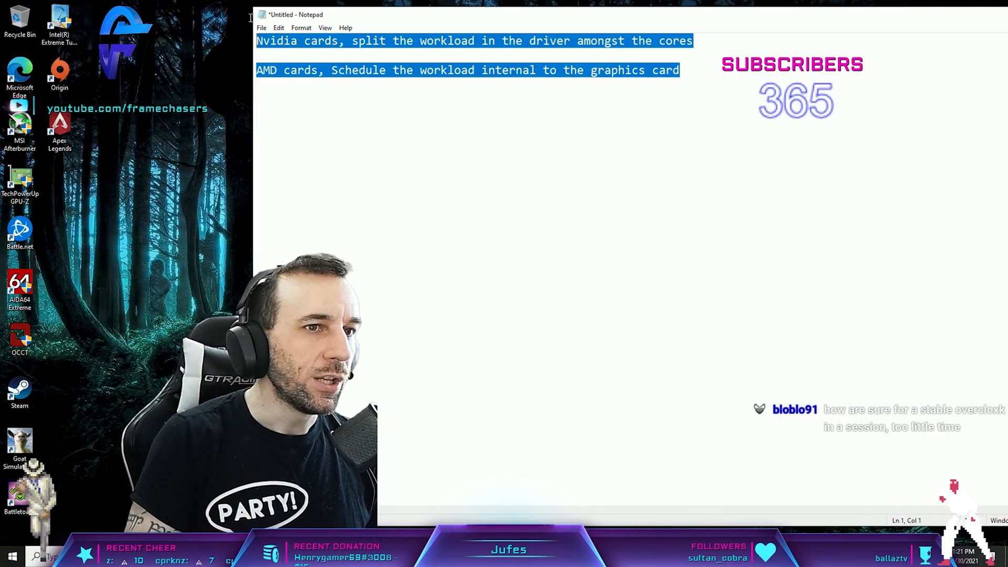
Replace all notes with '6600XT 5600X 200fps' and a new line starting '4790k'.
key("Delete")
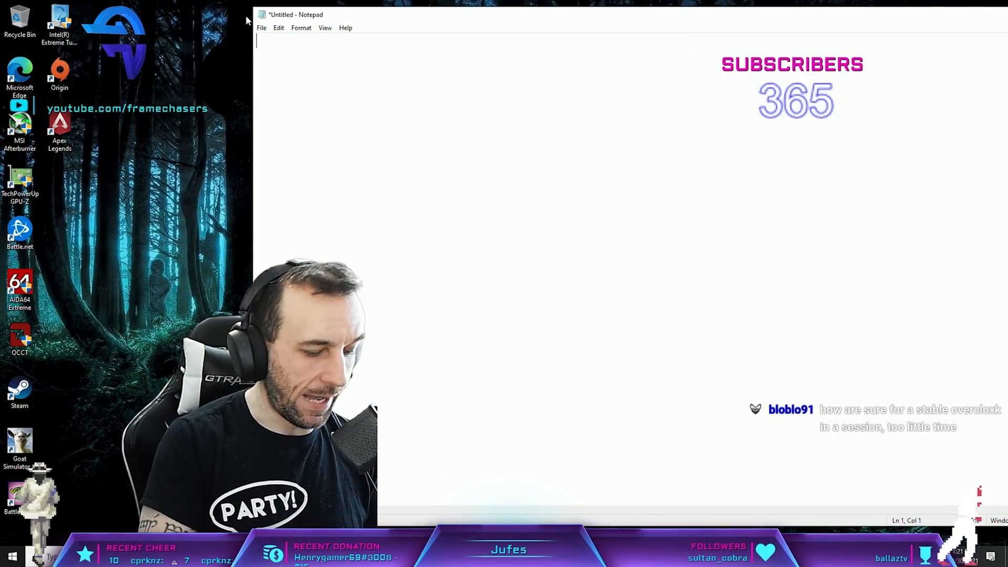
type("6600XT 5600X")
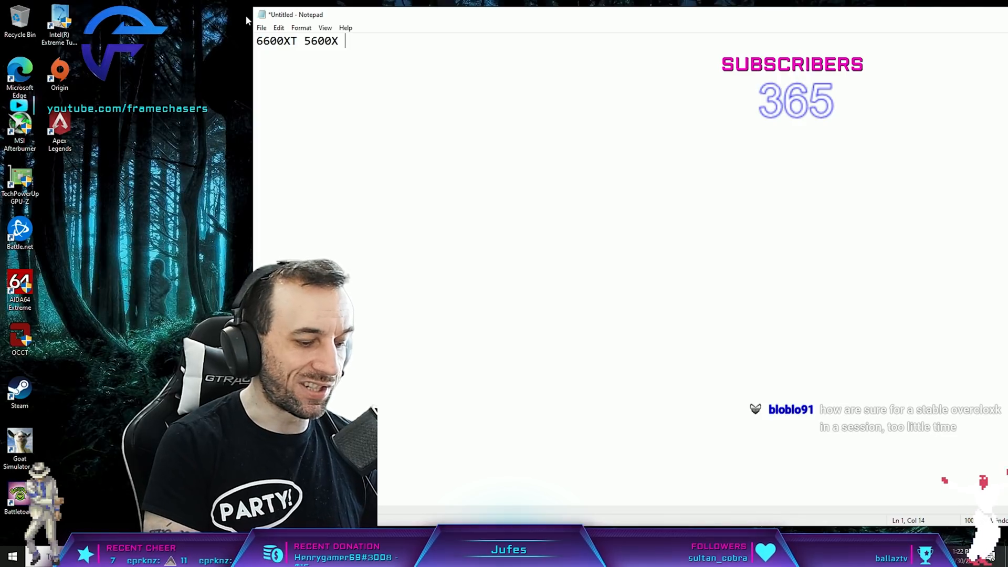
type("200fps")
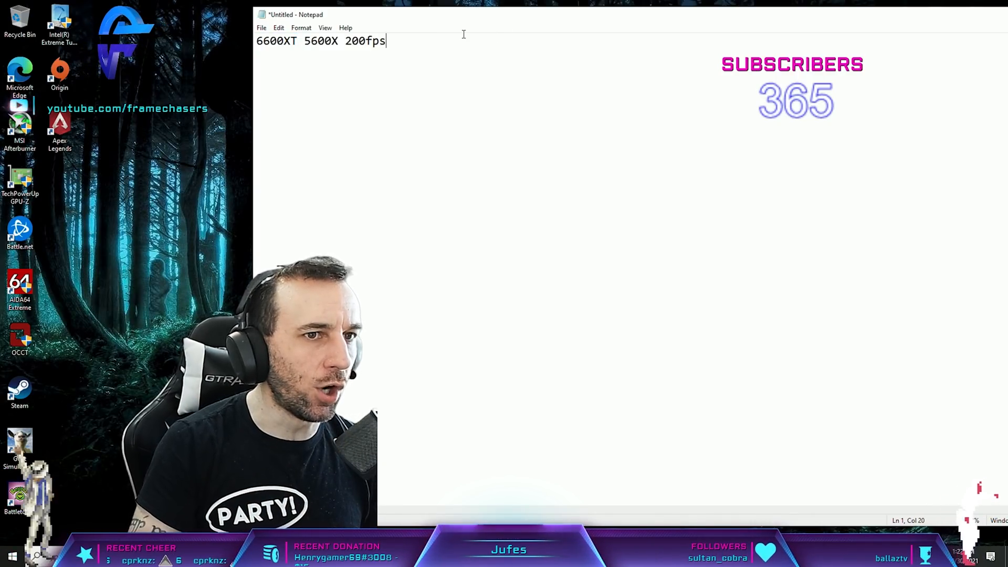
type("4790k")
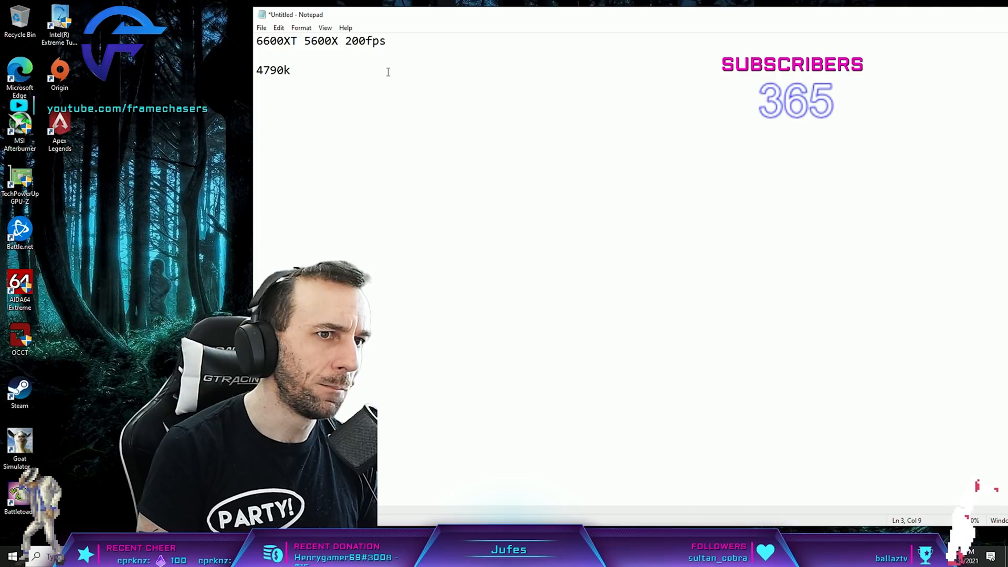
Write '6 cores and under 8700k 10600k AMD GPU' as the AMD recommendation line.
type("6 cores and under")
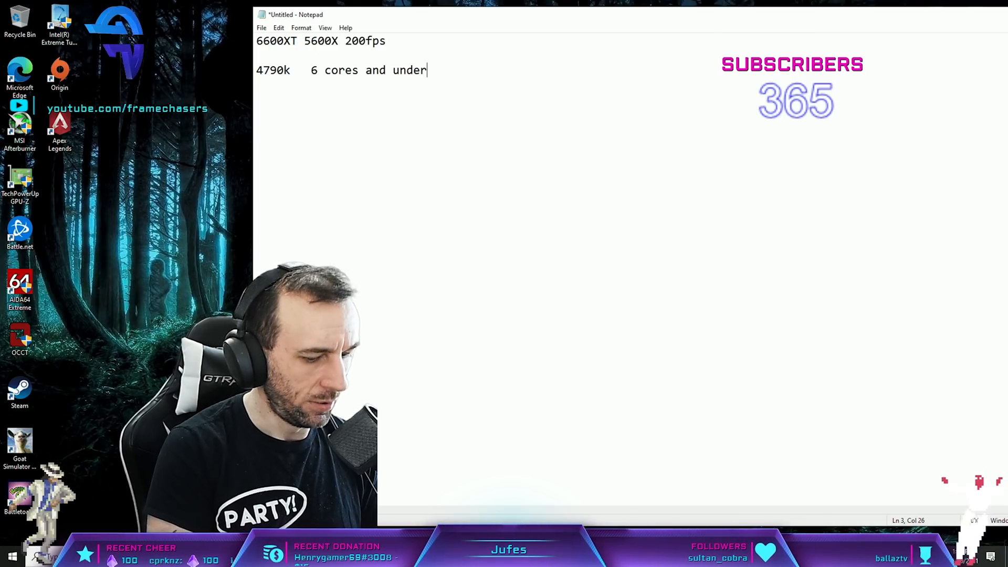
type("870-0")
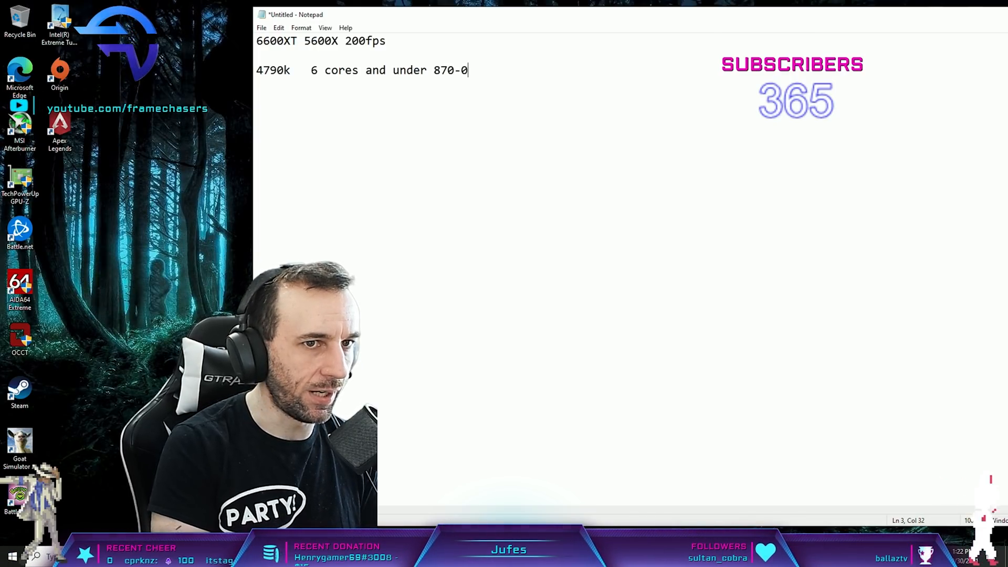
type("700k 10600k")
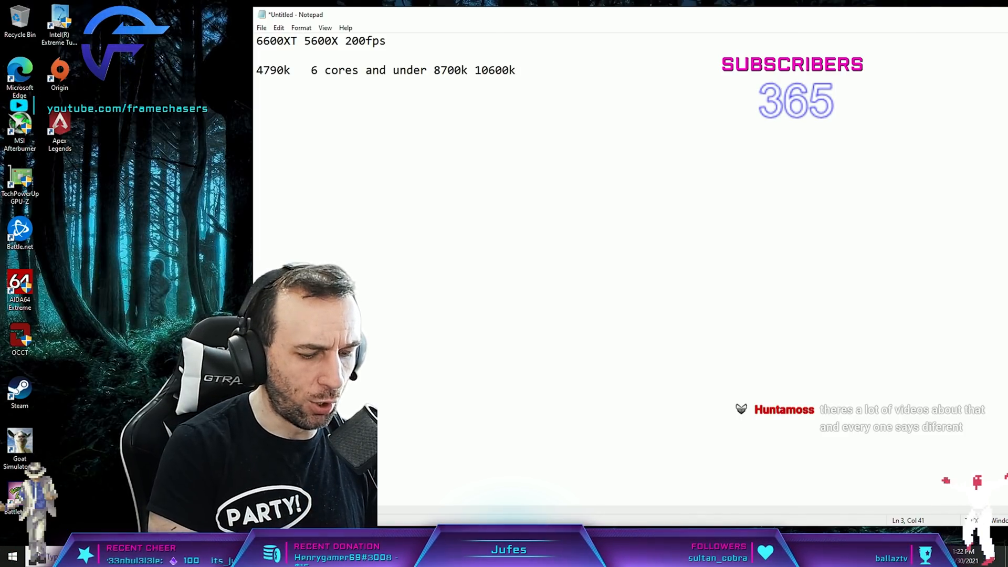
type("AMD GPU")
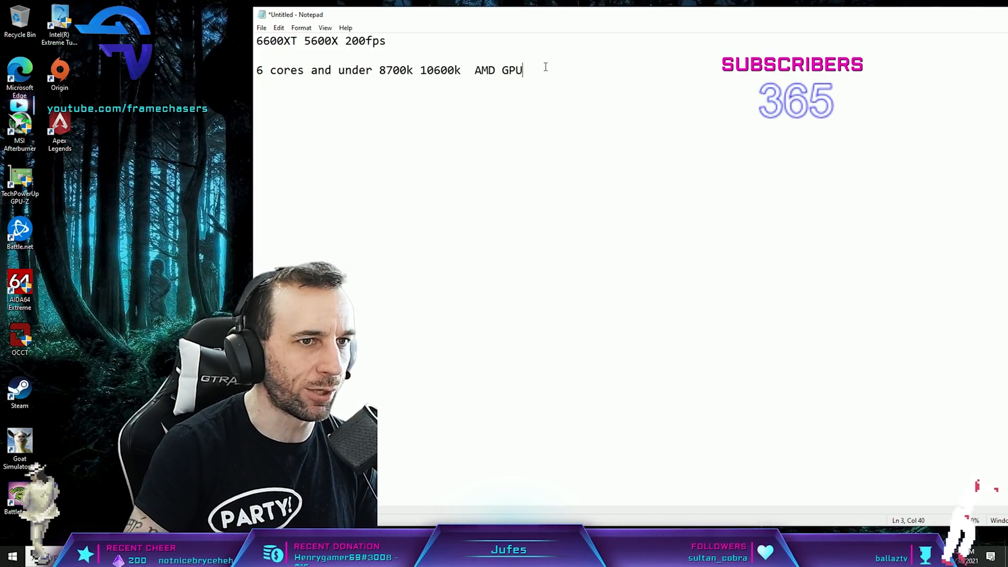
Write '9900k 10900k 5800X nvidia GPU' as the Nvidia recommendation line.
type("9900k 10900k")
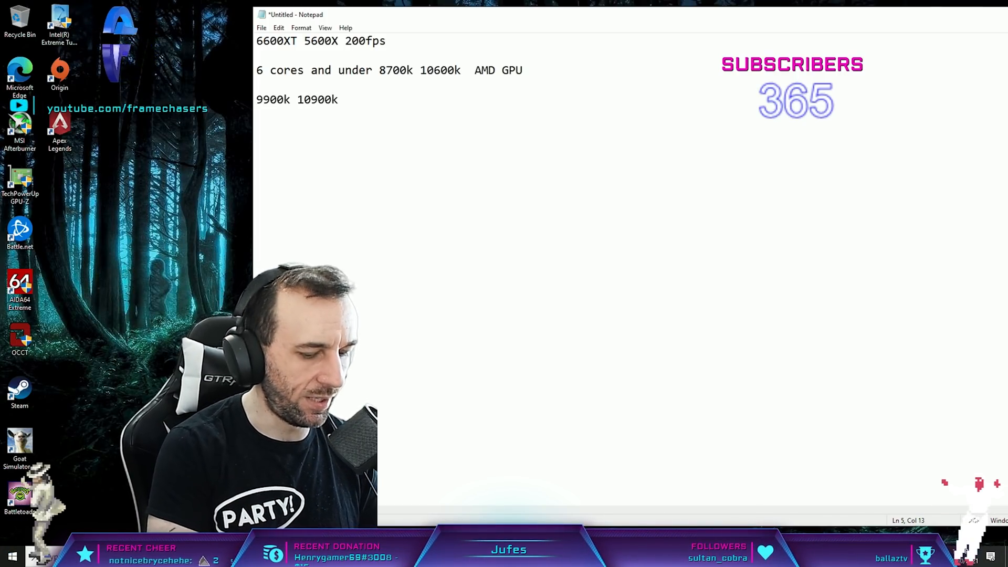
type("5800X")
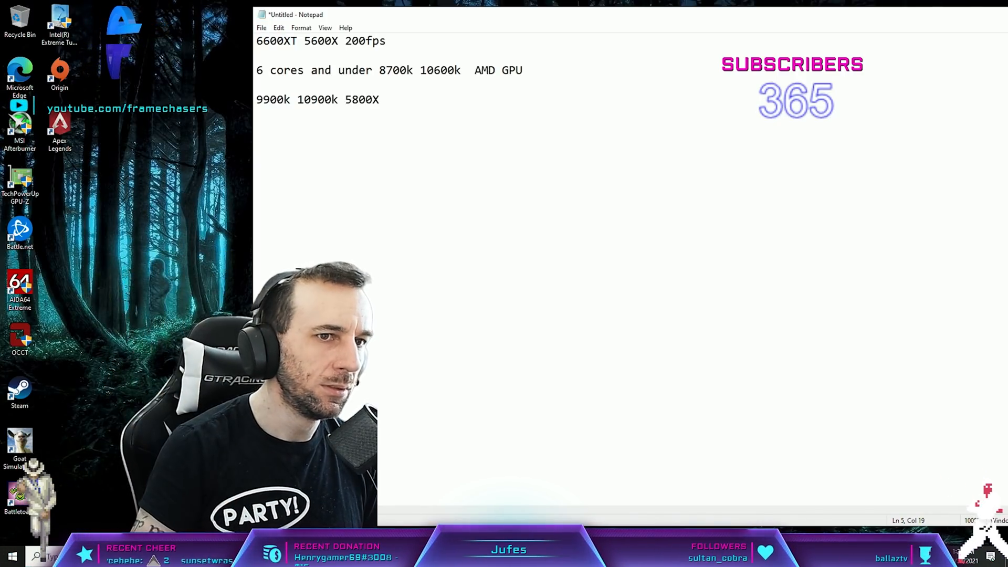
type("nvidia GPU")
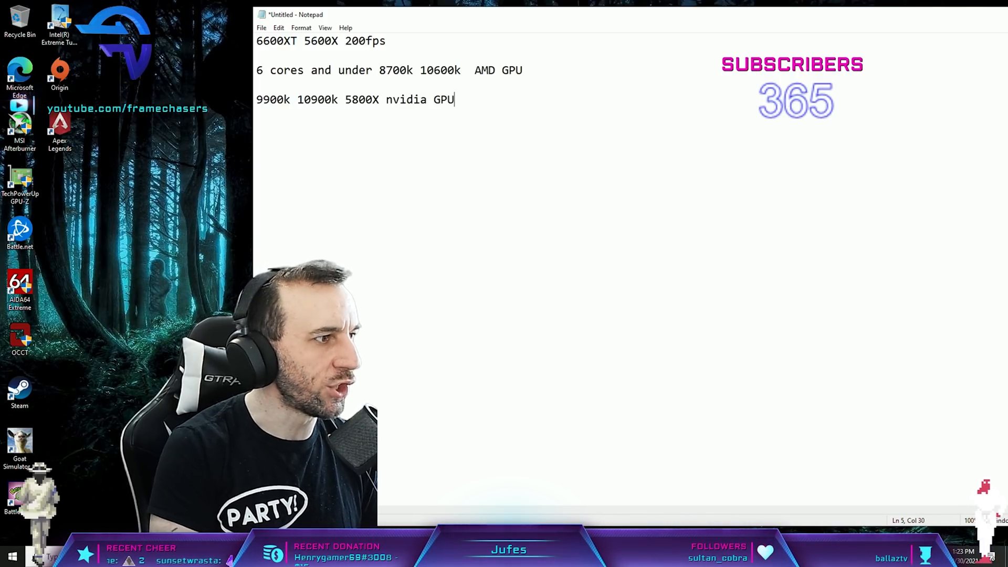